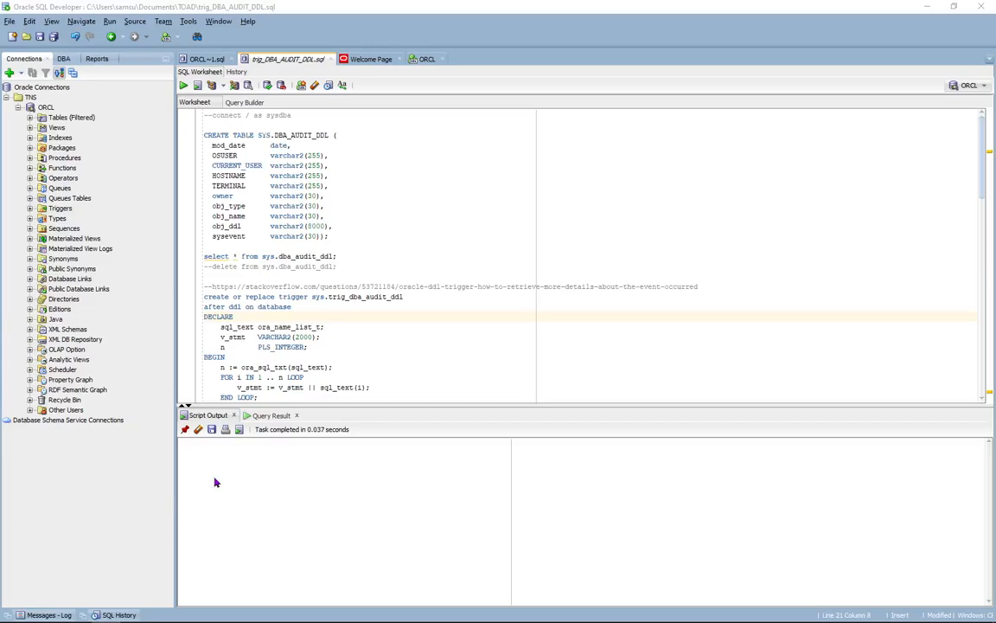
mouse_move(284, 335)
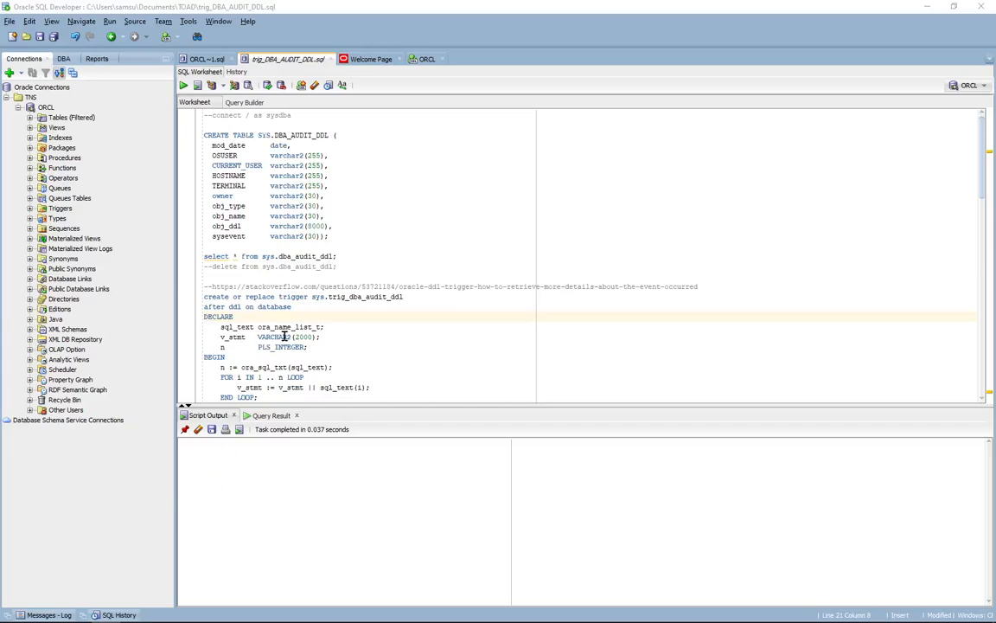
mouse_move(274, 346)
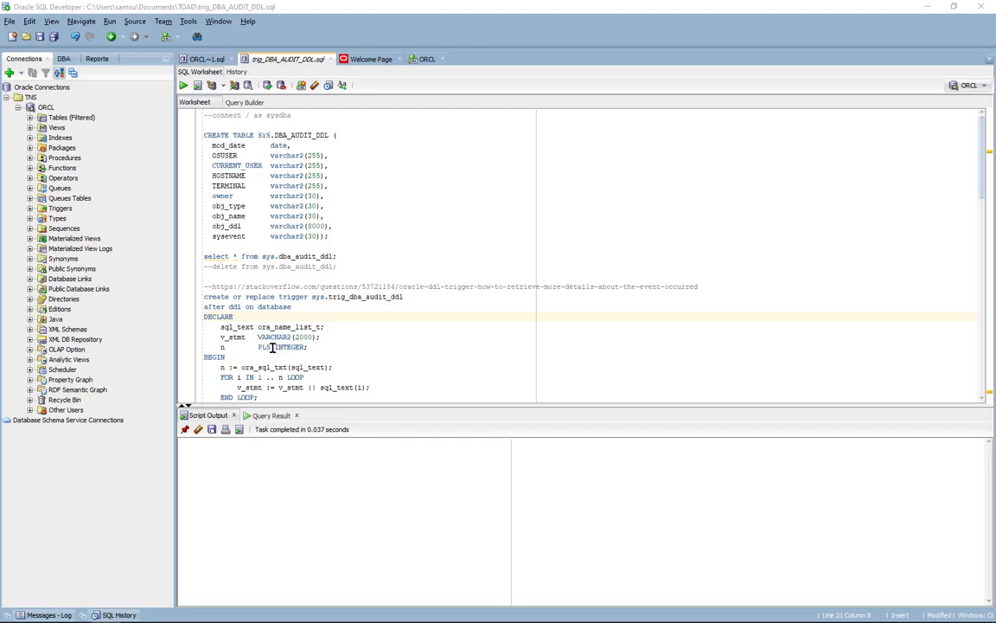
mouse_move(315, 306)
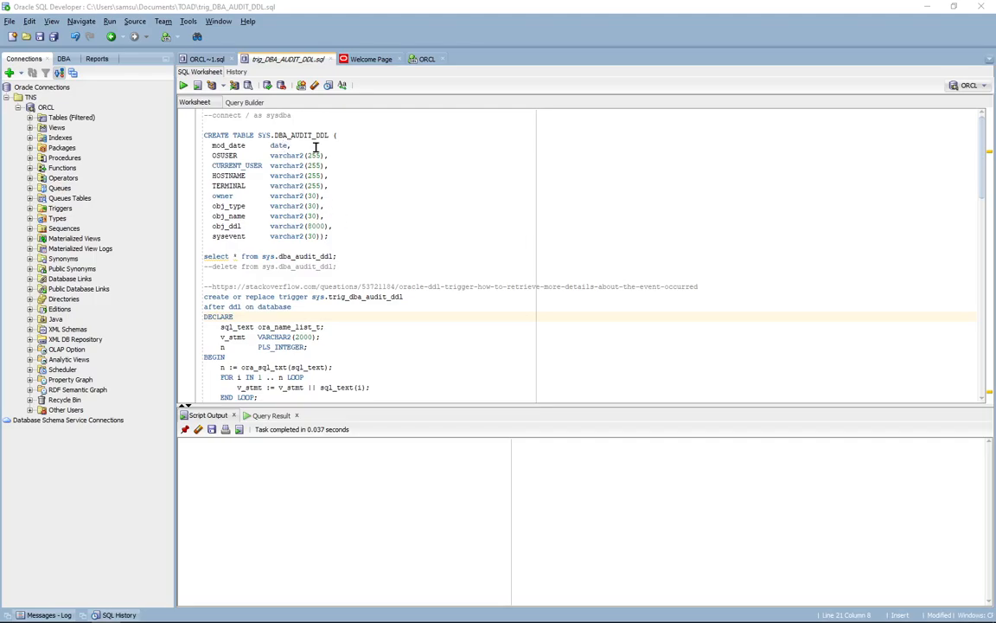
mouse_move(354, 159)
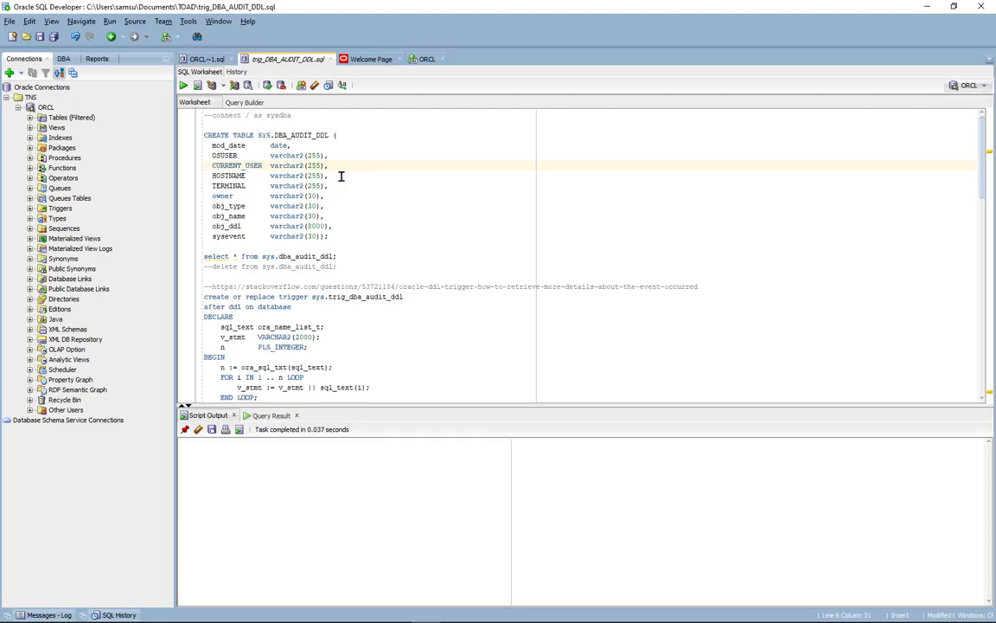
mouse_move(339, 183)
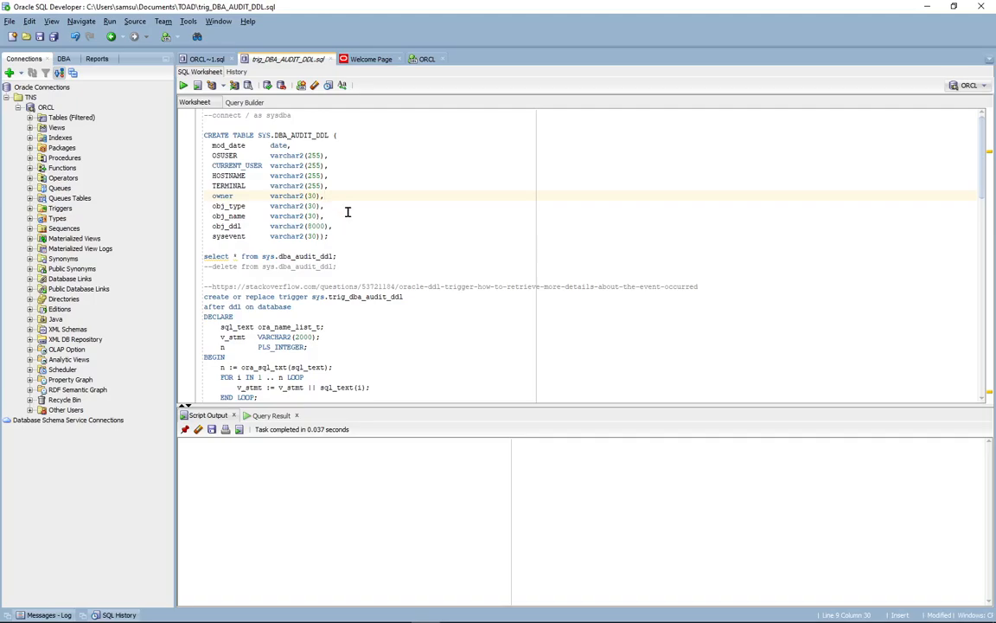
mouse_move(353, 230)
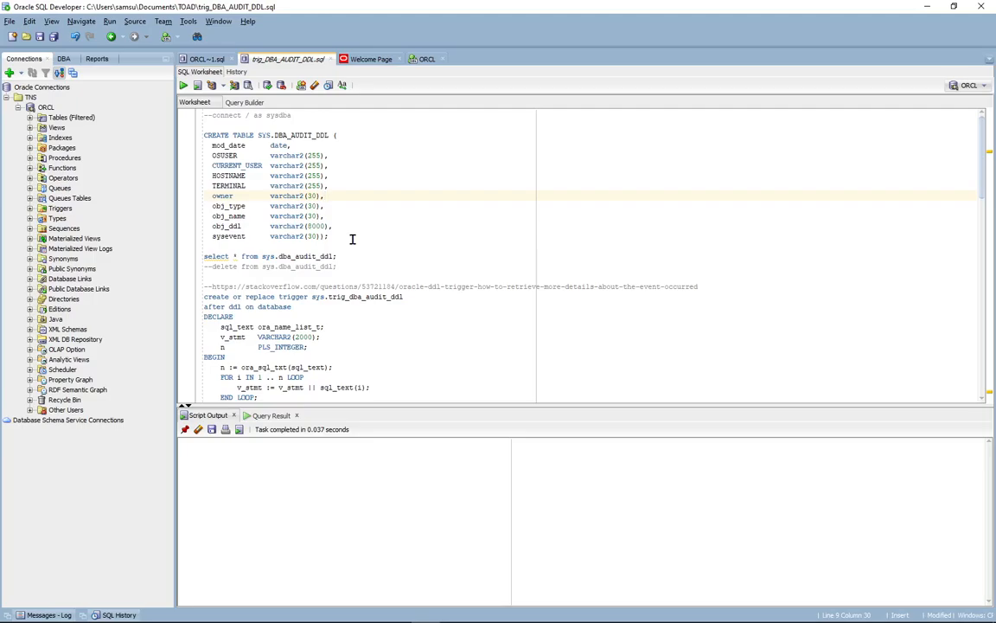
Step: Query SYS.DBA_AUDIT_DDL for the logged events, delete them, and confirm no rows remain
triple_click(270, 256)
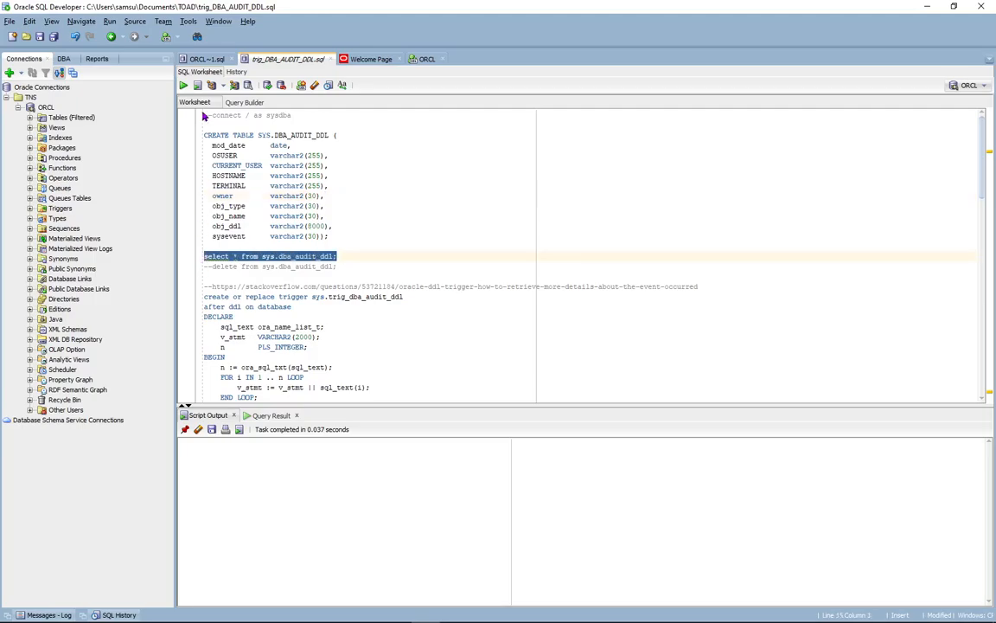
click(184, 84)
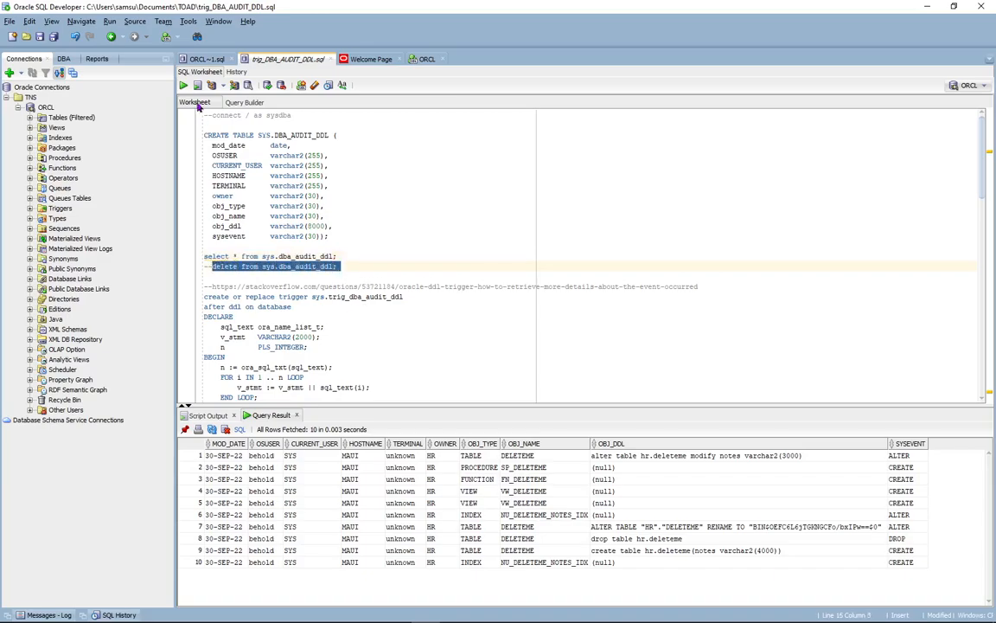
click(183, 85)
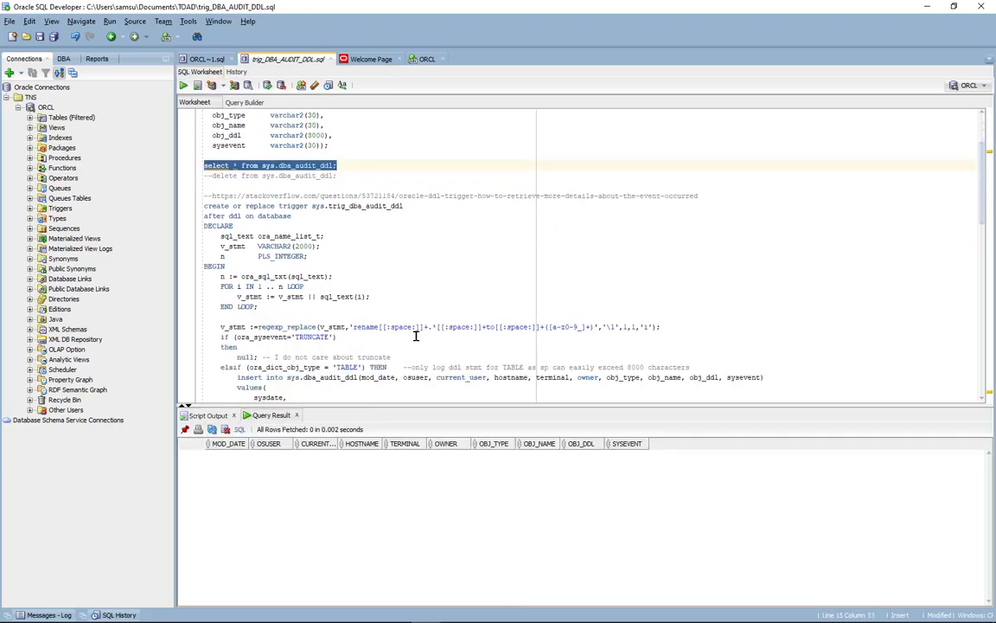
scroll(down, 3)
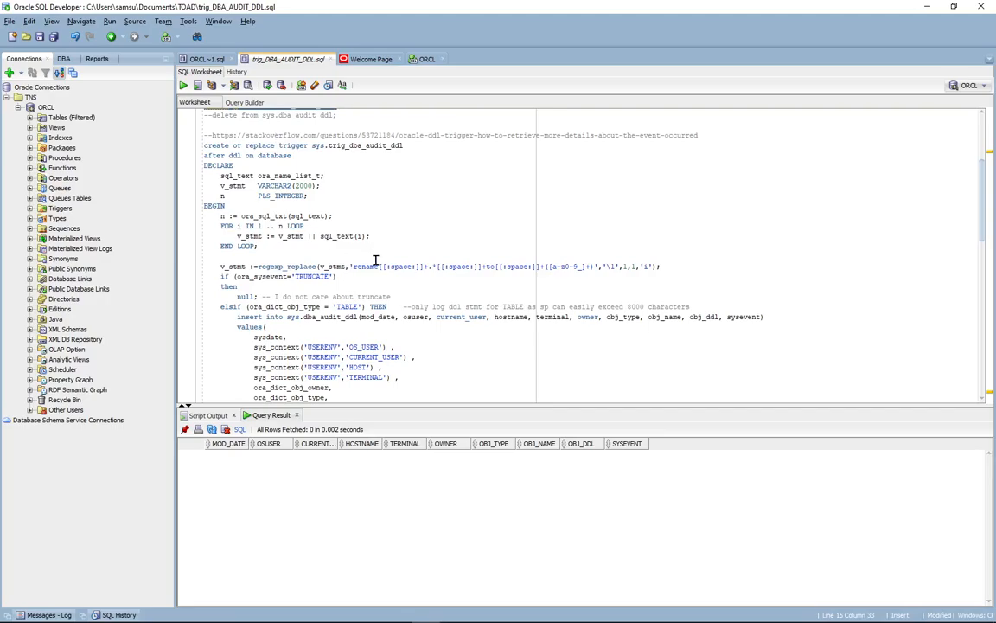
mouse_move(356, 285)
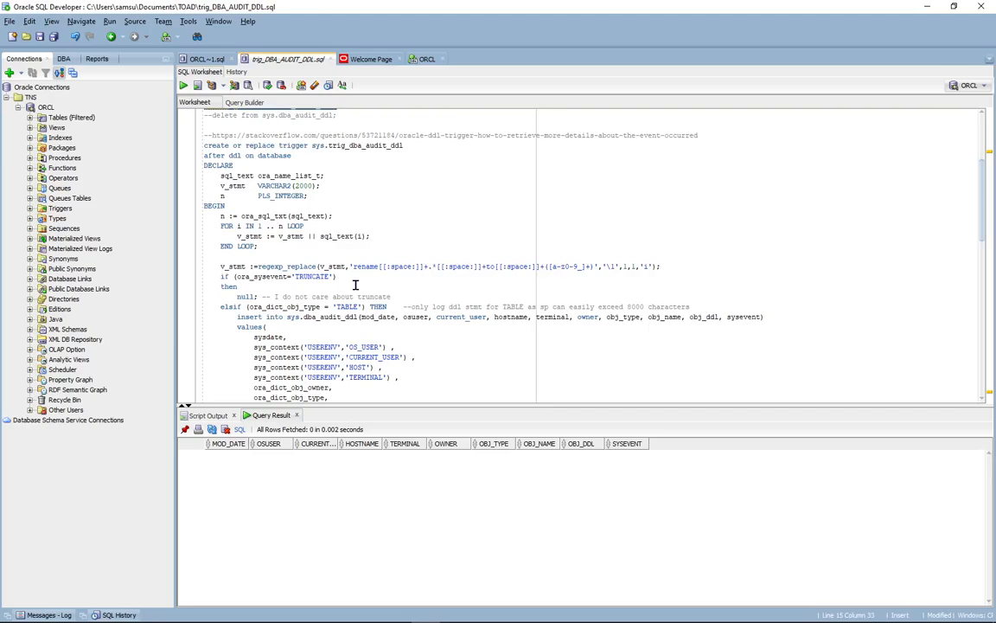
mouse_move(384, 270)
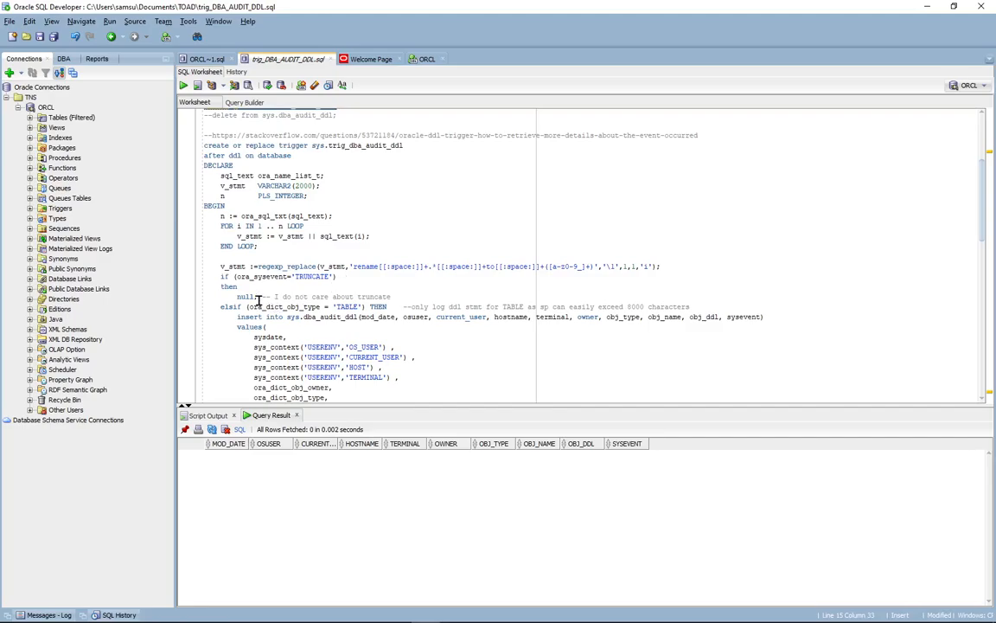
scroll(down, 3)
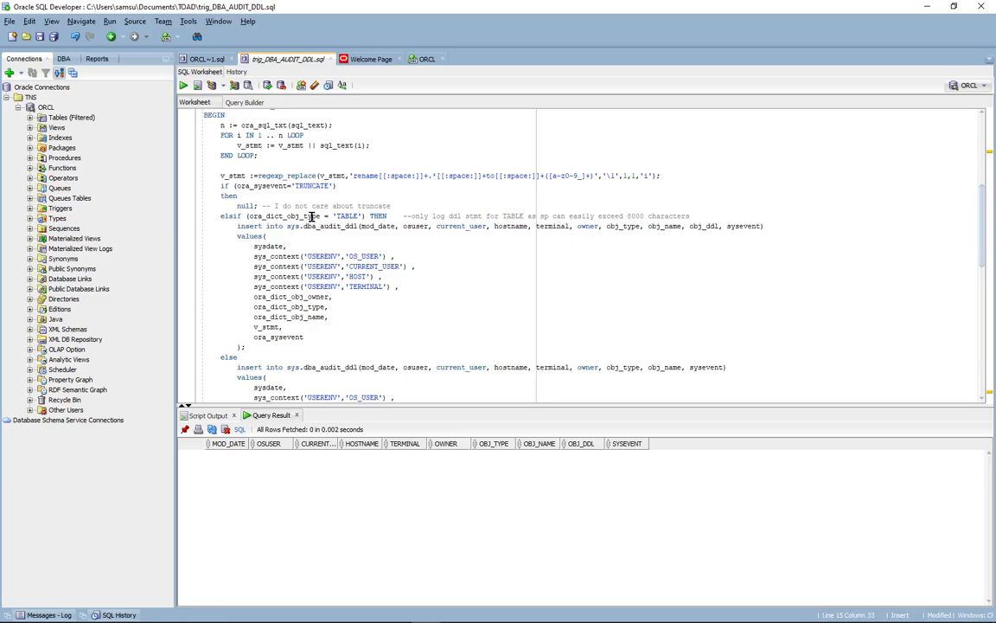
mouse_move(382, 246)
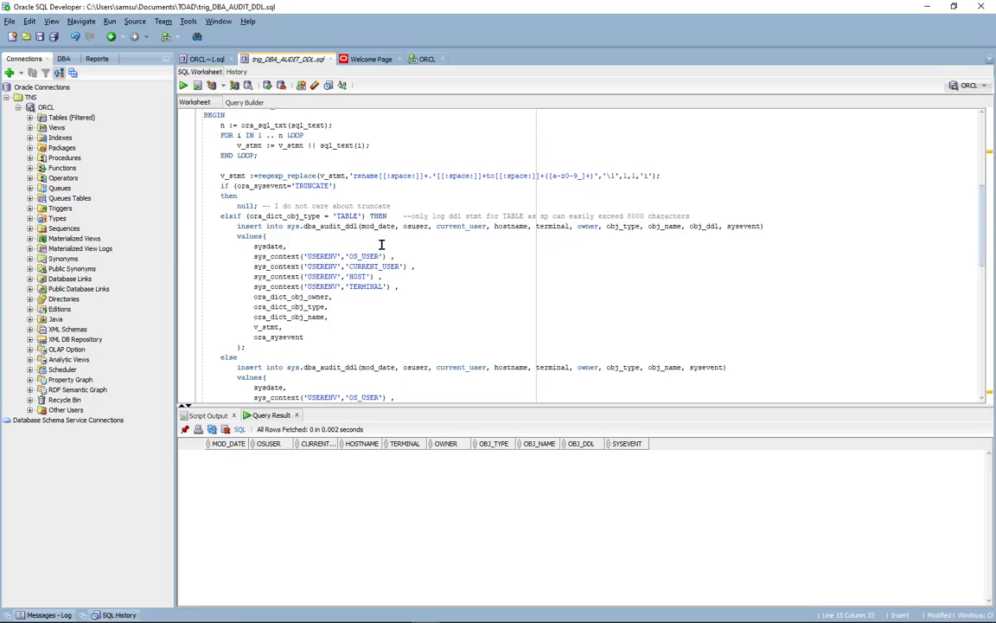
double_click(267, 337)
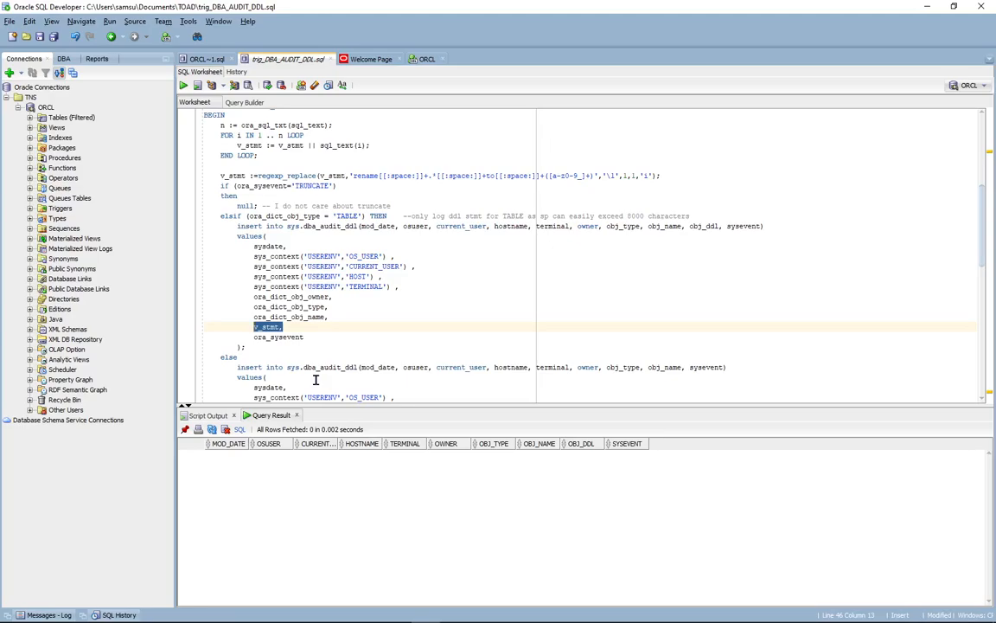
double_click(706, 224)
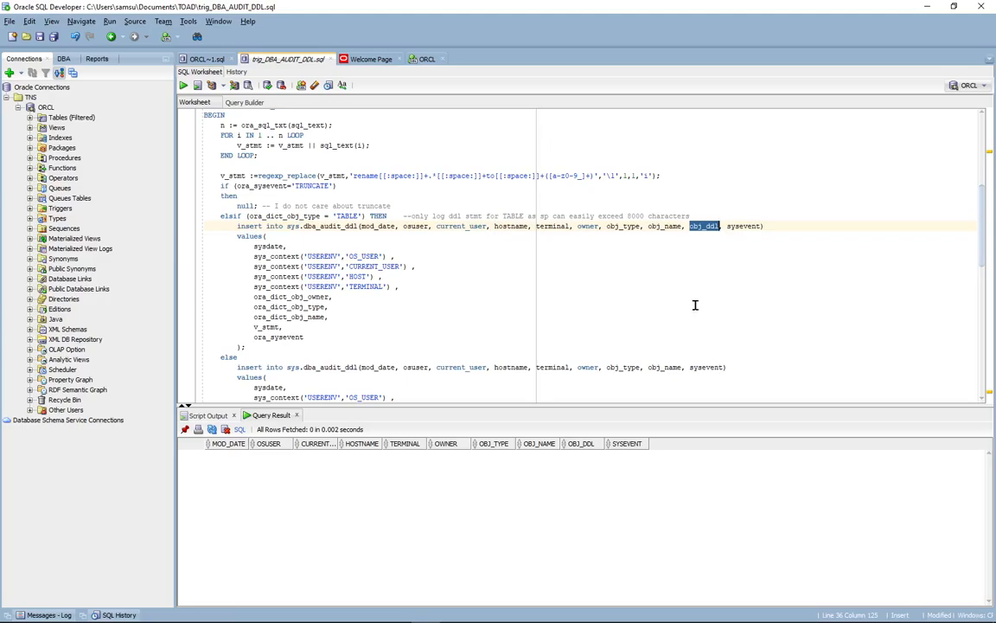
scroll(down, 3)
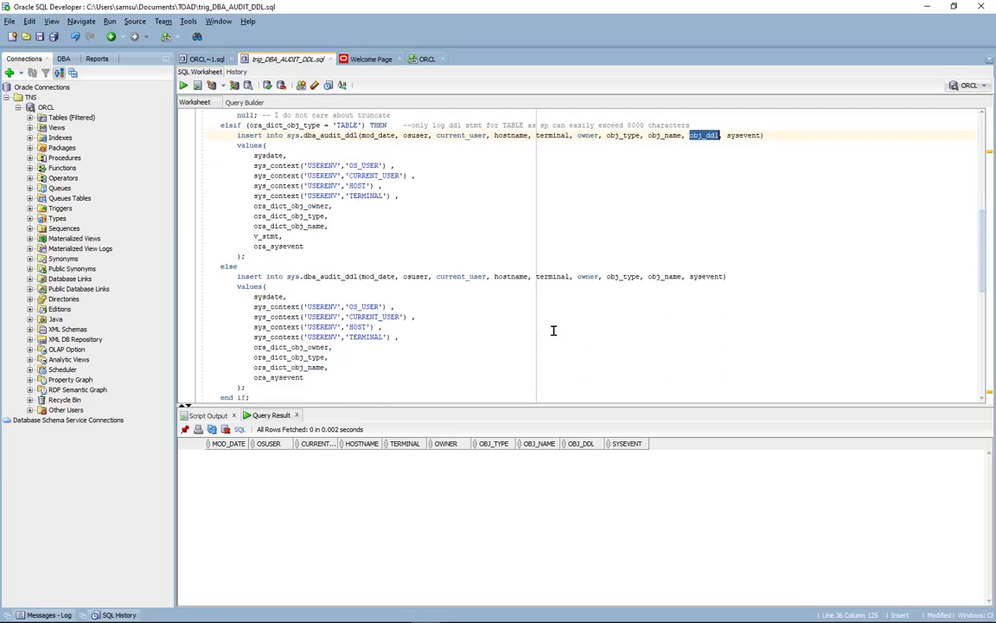
mouse_move(332, 287)
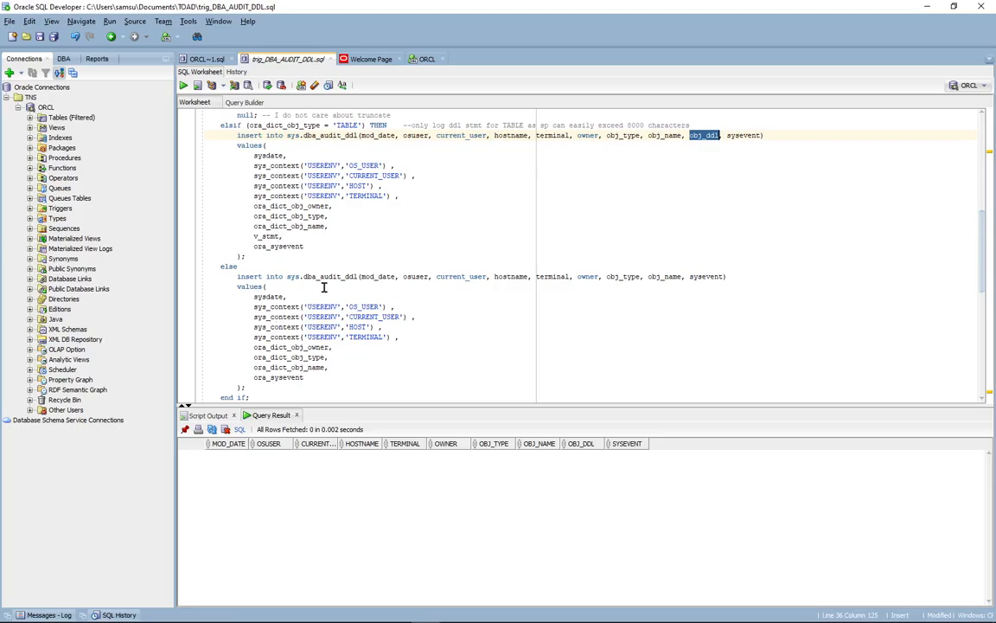
mouse_move(396, 117)
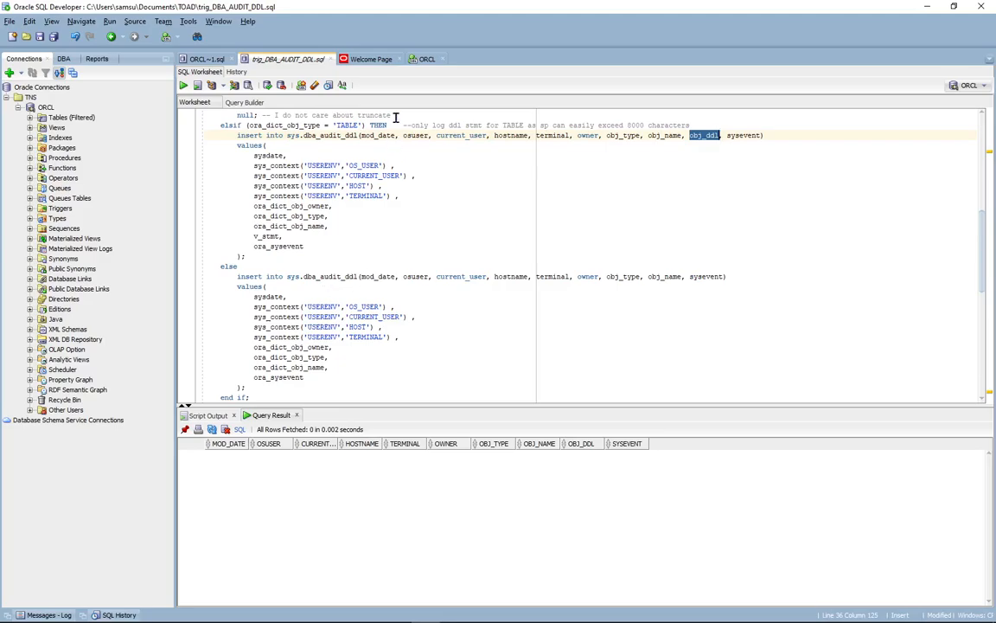
mouse_move(433, 206)
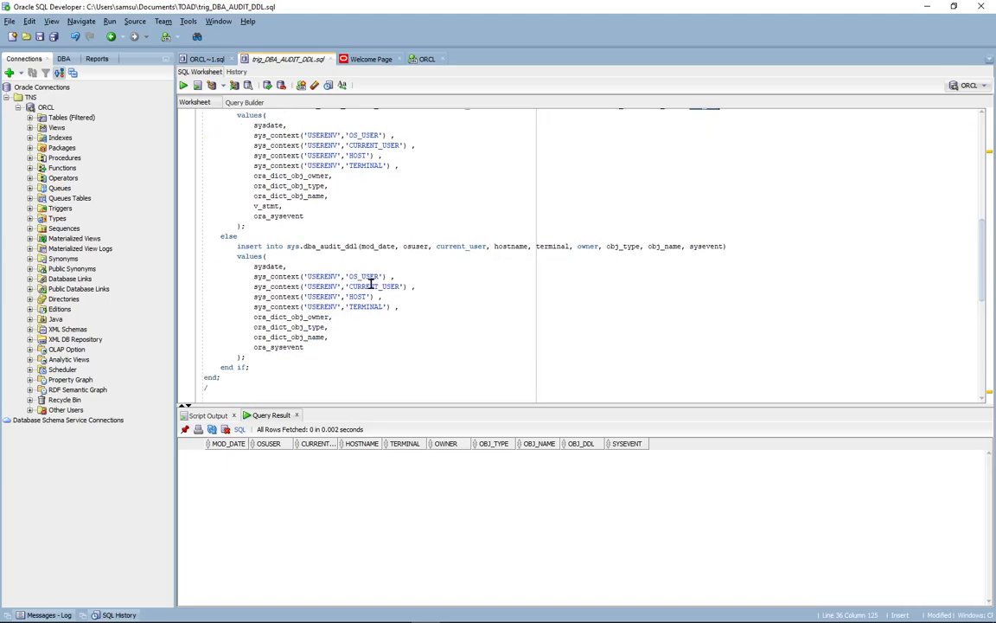
Step: Create the DELETEME table, its notes index, and alter the notes column
scroll(down, 3)
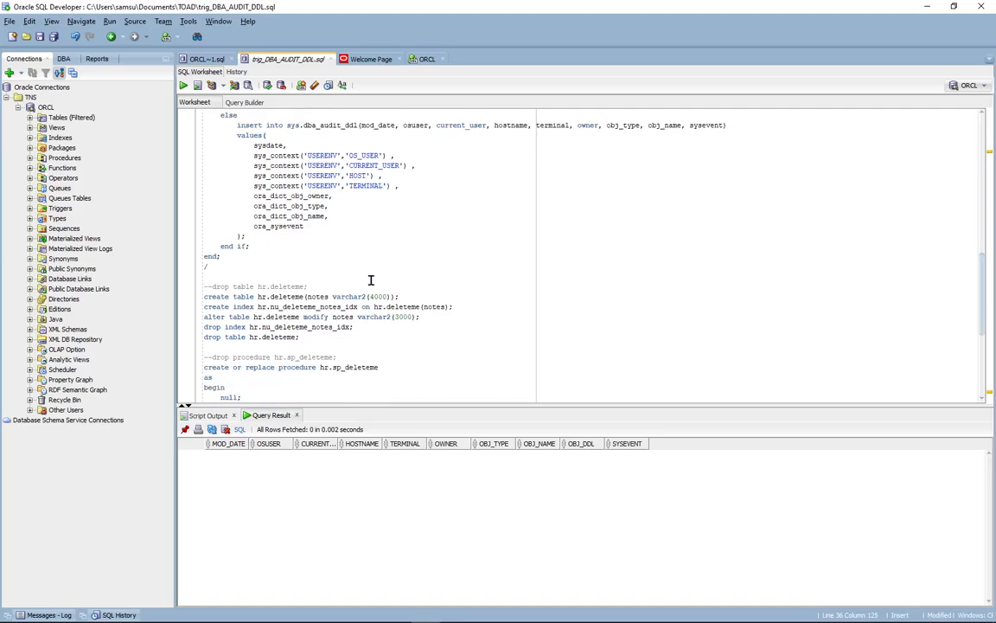
scroll(down, 3)
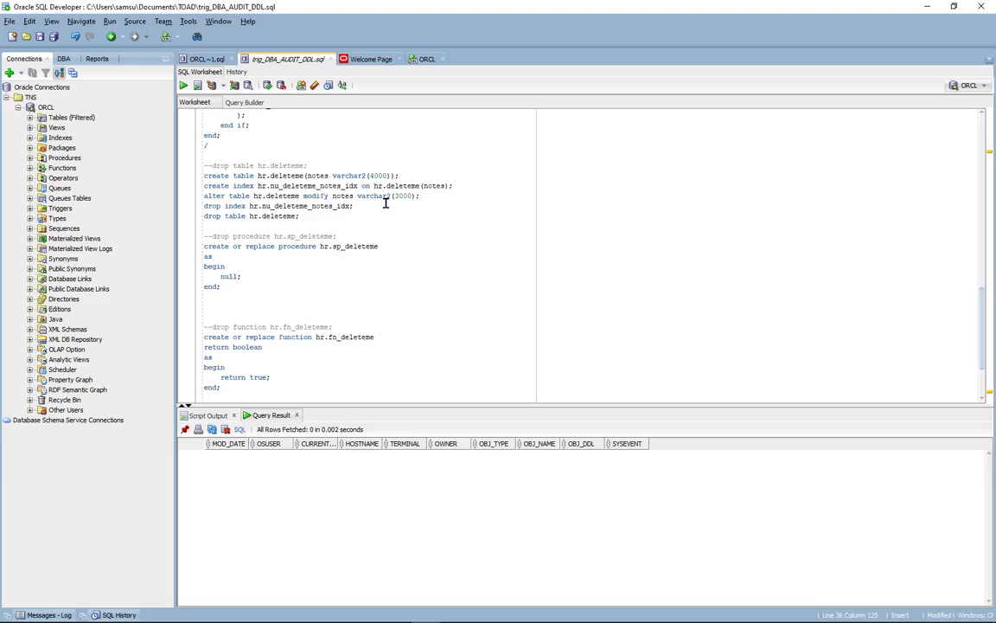
triple_click(298, 177)
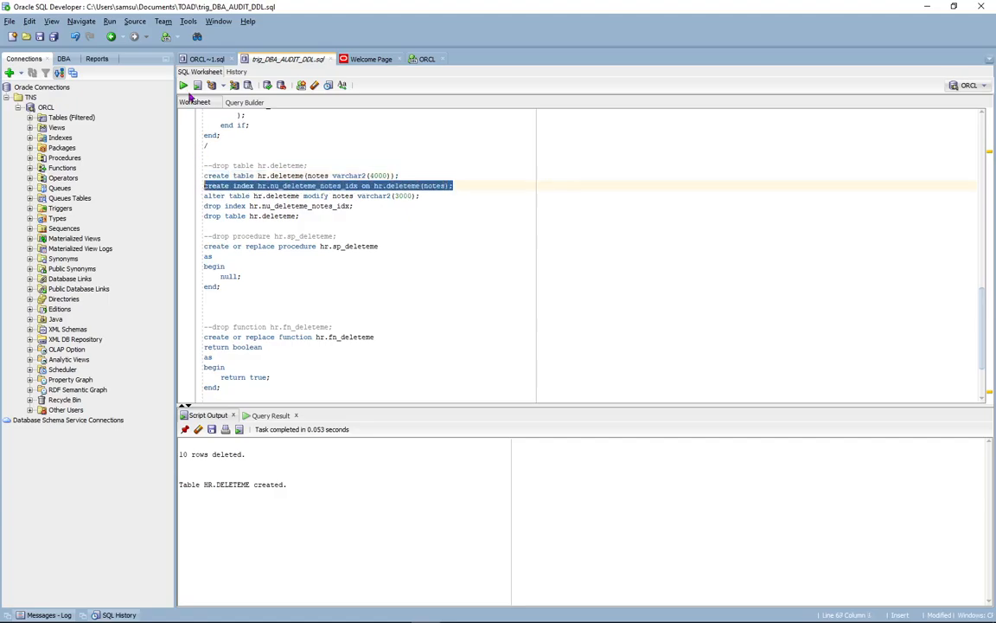
click(184, 85)
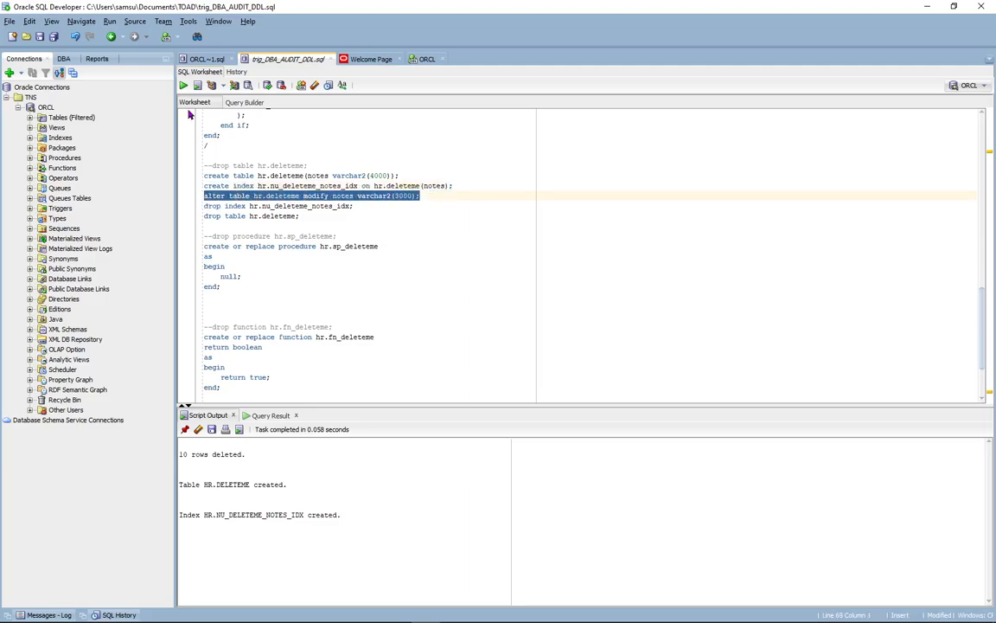
click(183, 85)
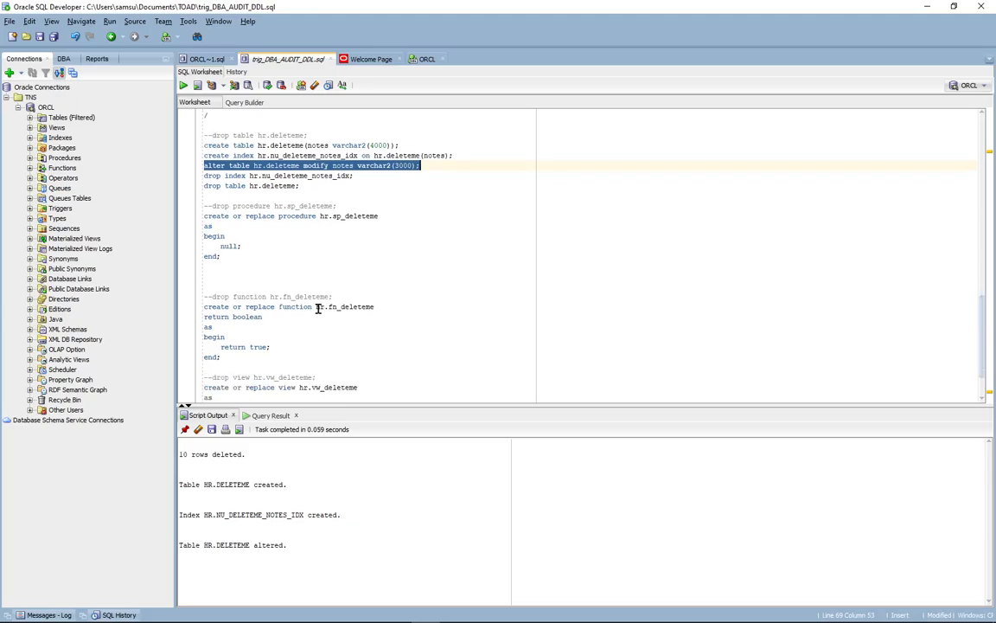
Step: Compile procedure SP_DELETEME and function FN_DELETEME, then create view HR.VW_DELETEME
scroll(down, 3)
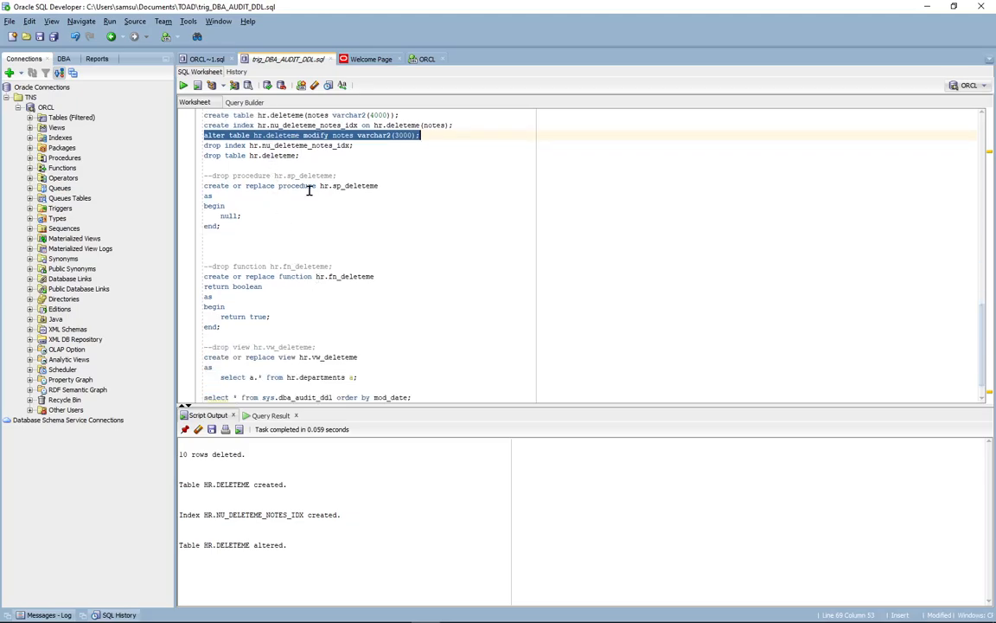
mouse_move(236, 236)
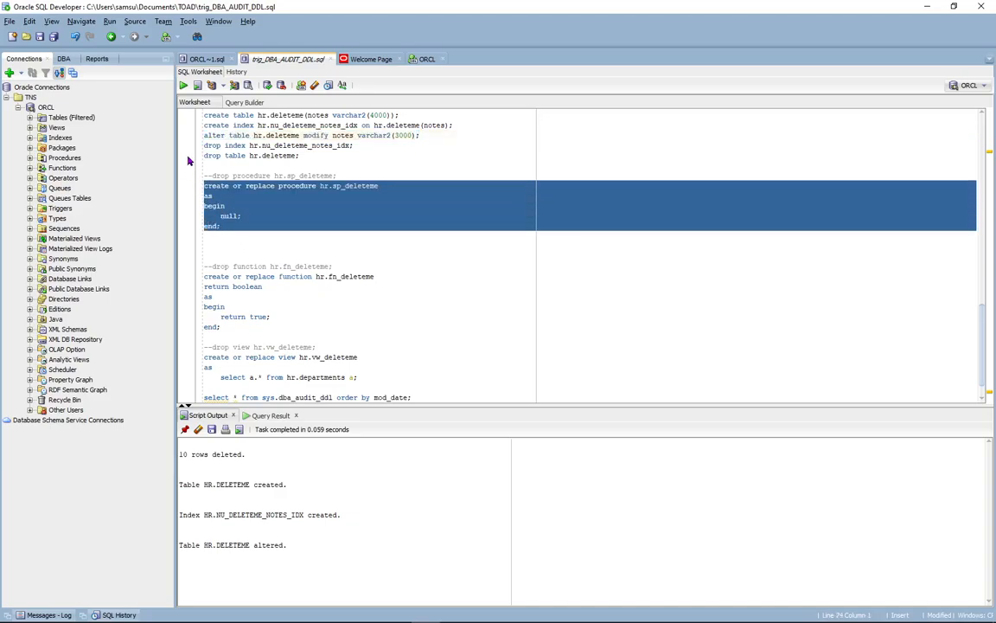
click(183, 85)
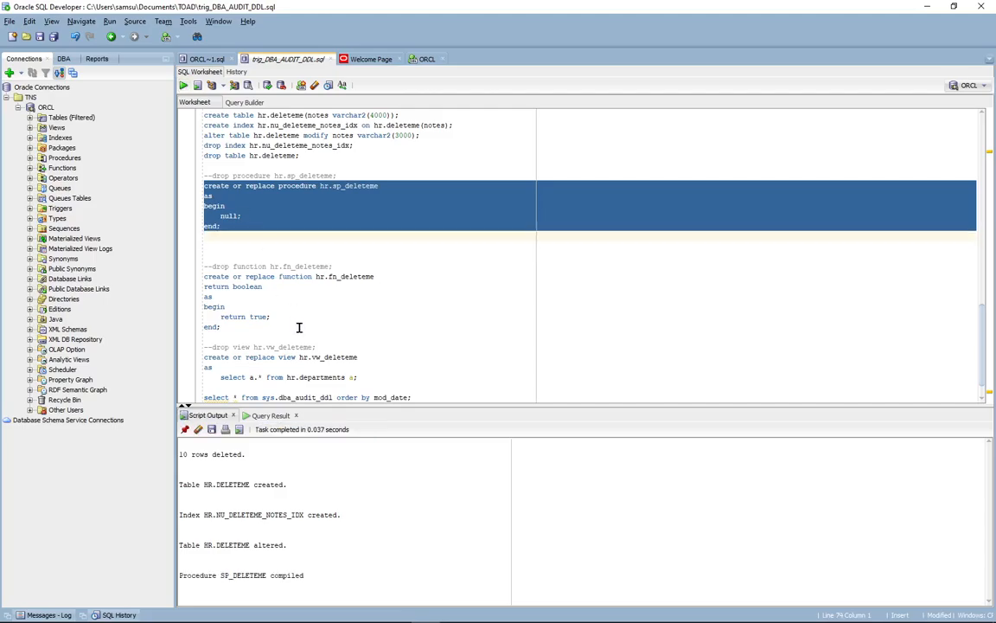
scroll(down, 3)
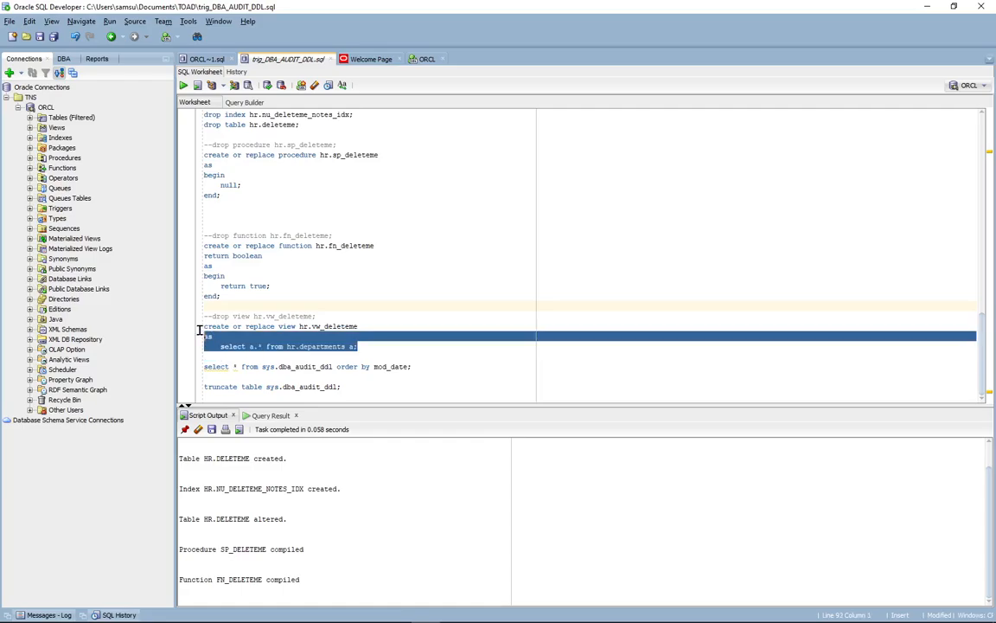
click(184, 85)
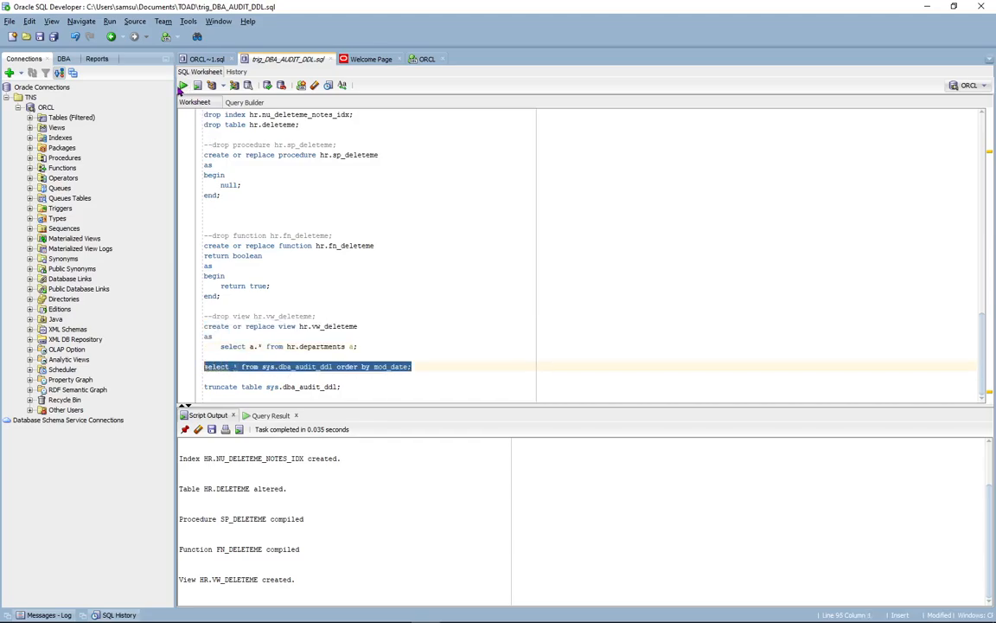
Step: Run the audit query showing five CREATEs and one ALTER, and inspect the create table DDL text
click(184, 85)
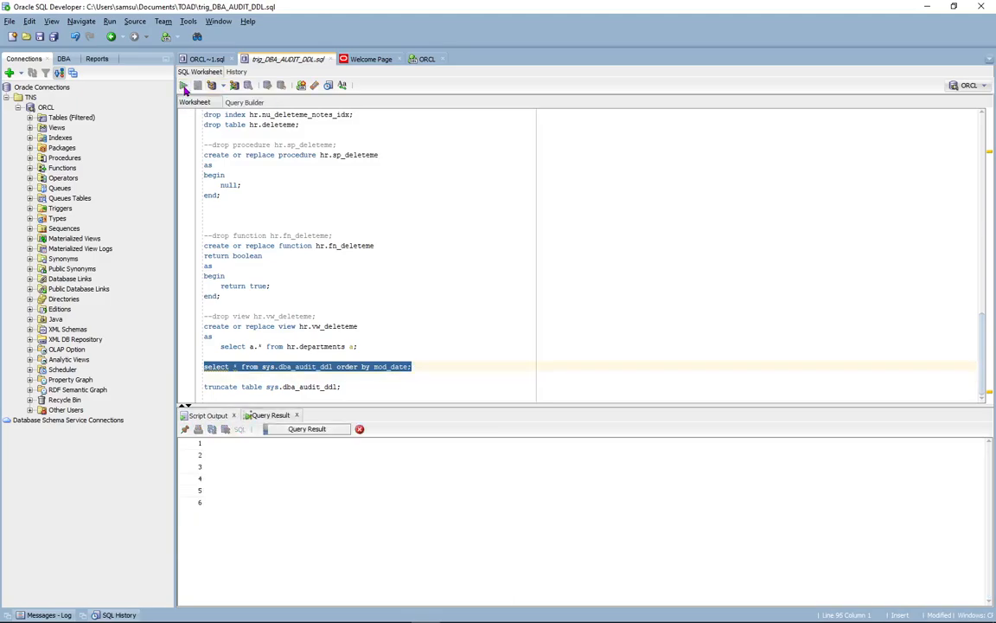
click(183, 85)
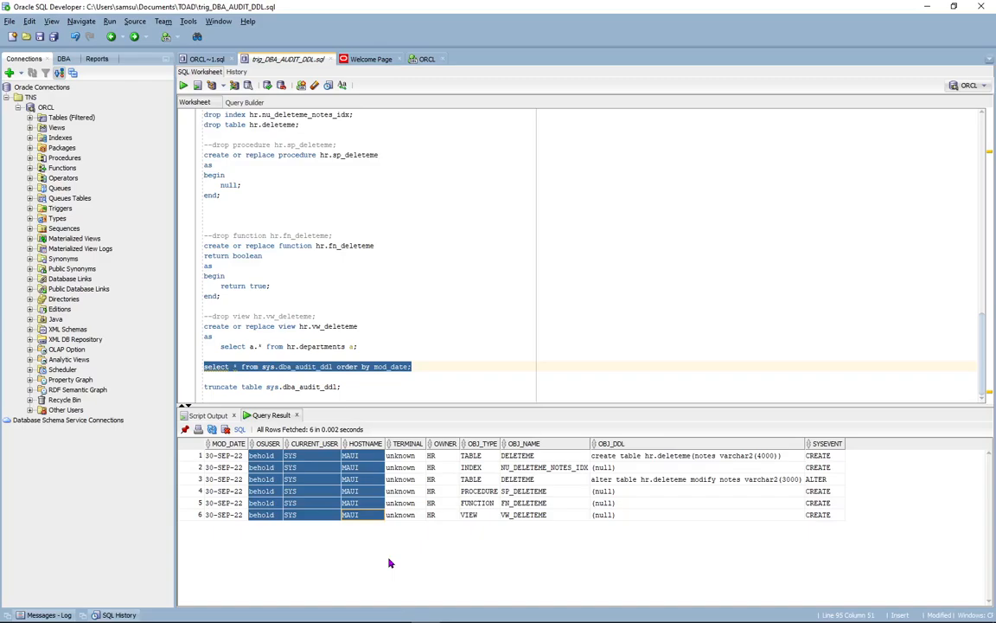
mouse_move(636, 460)
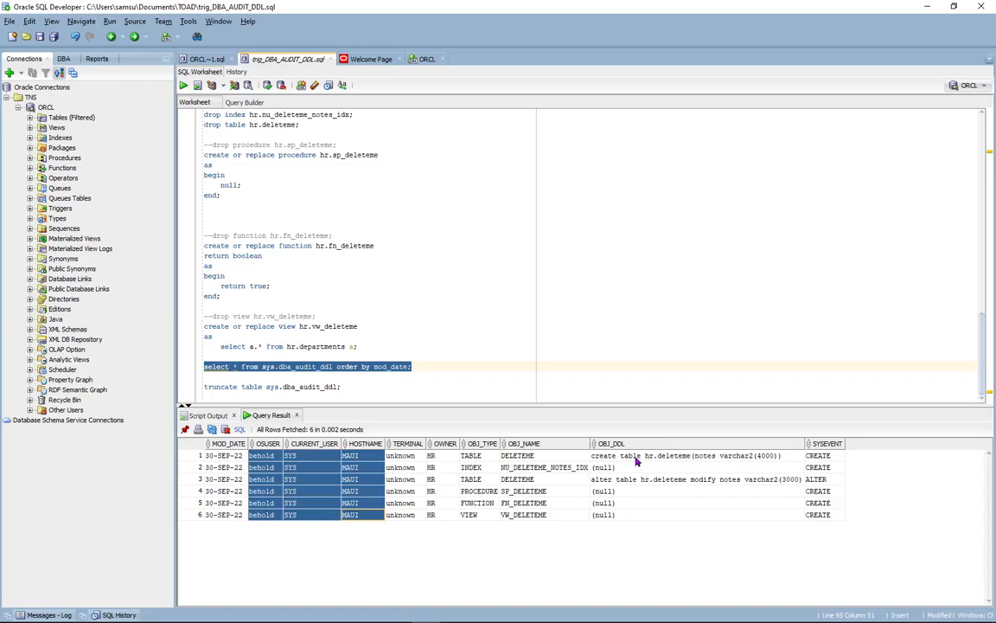
click(685, 455)
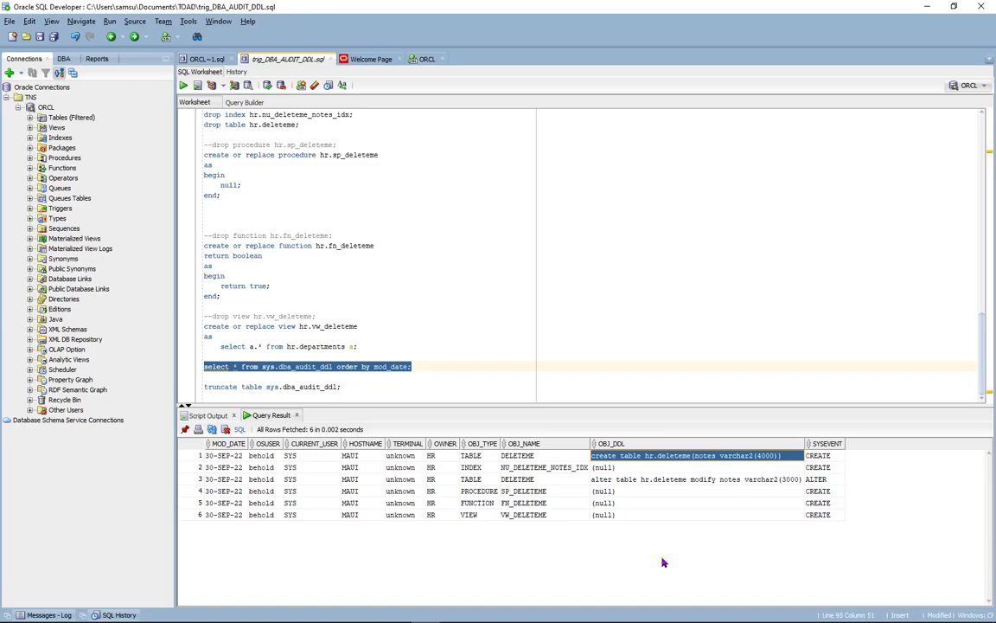
mouse_move(662, 511)
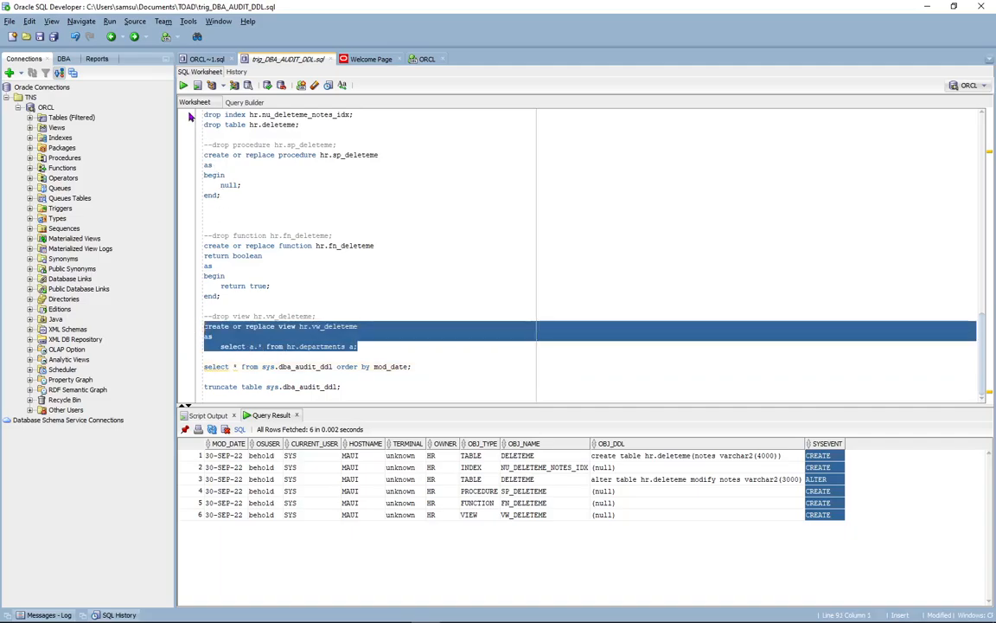
Step: Re-create VW_DELETEME and select its second CREATE entry among the seven audit rows
click(197, 85)
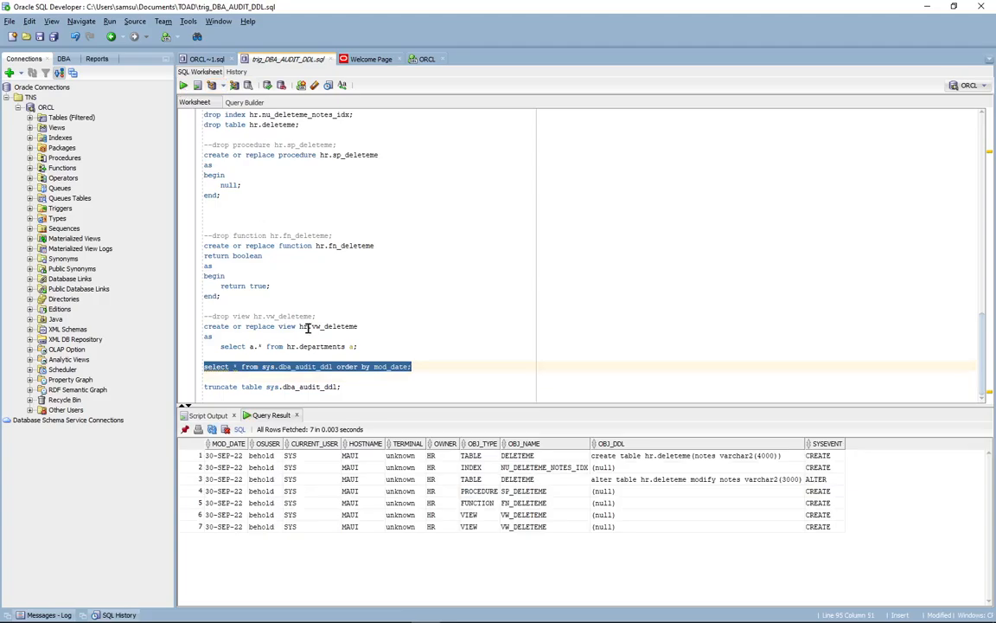
mouse_move(811, 533)
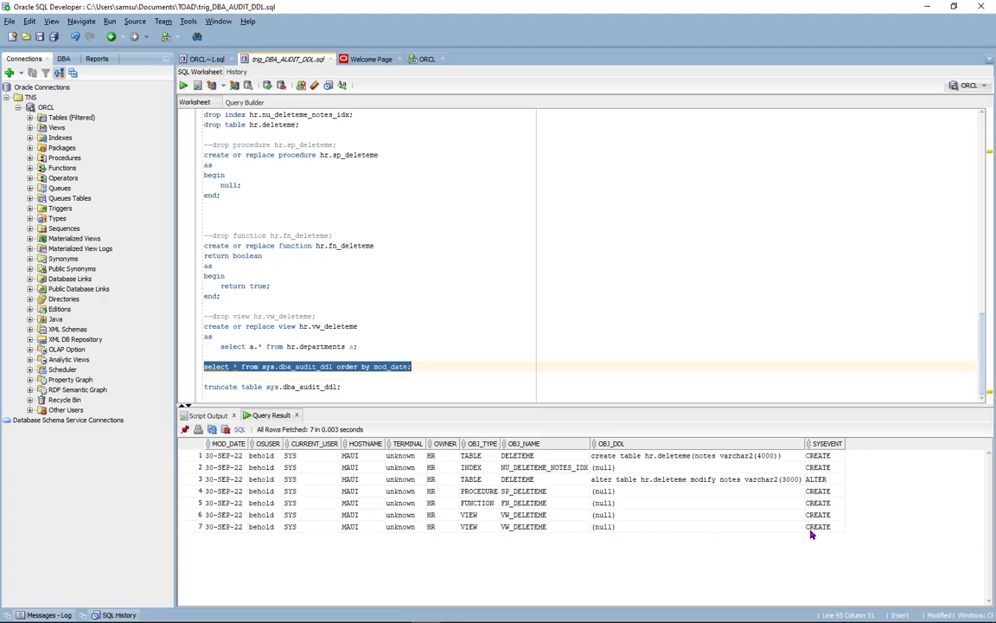
mouse_move(823, 531)
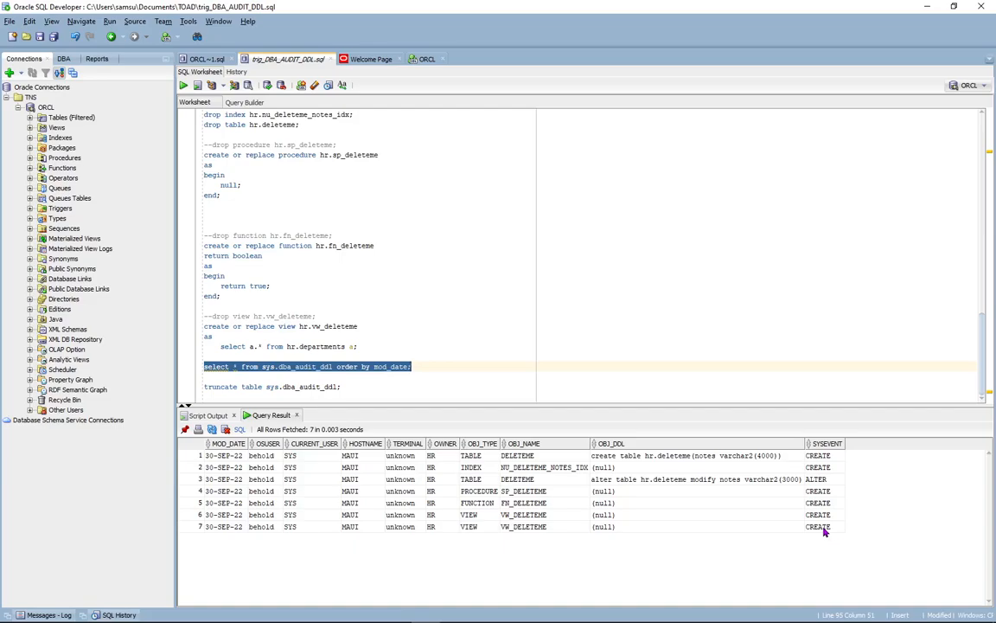
mouse_move(824, 532)
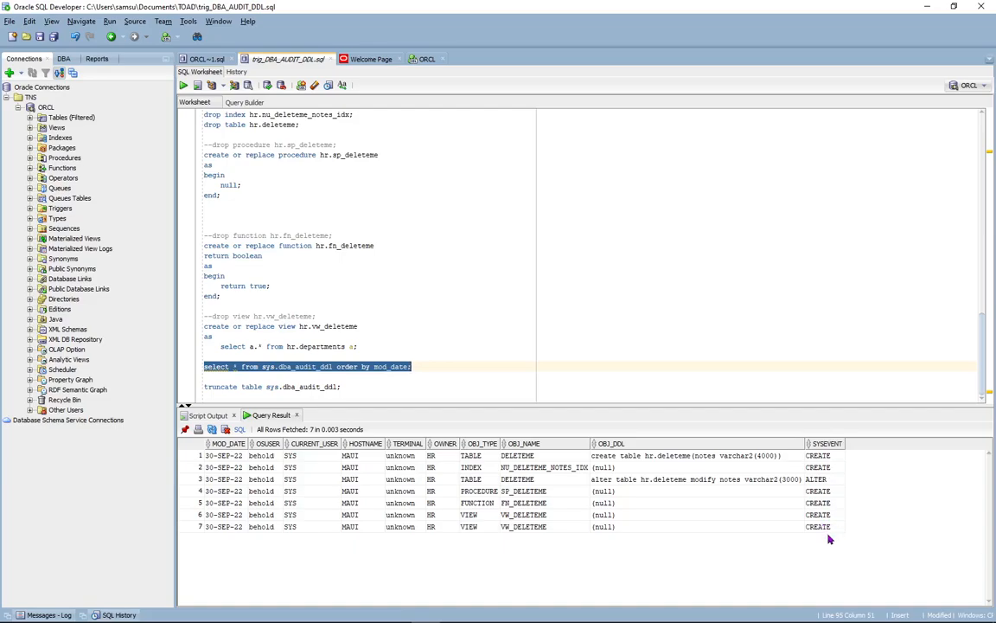
mouse_move(481, 533)
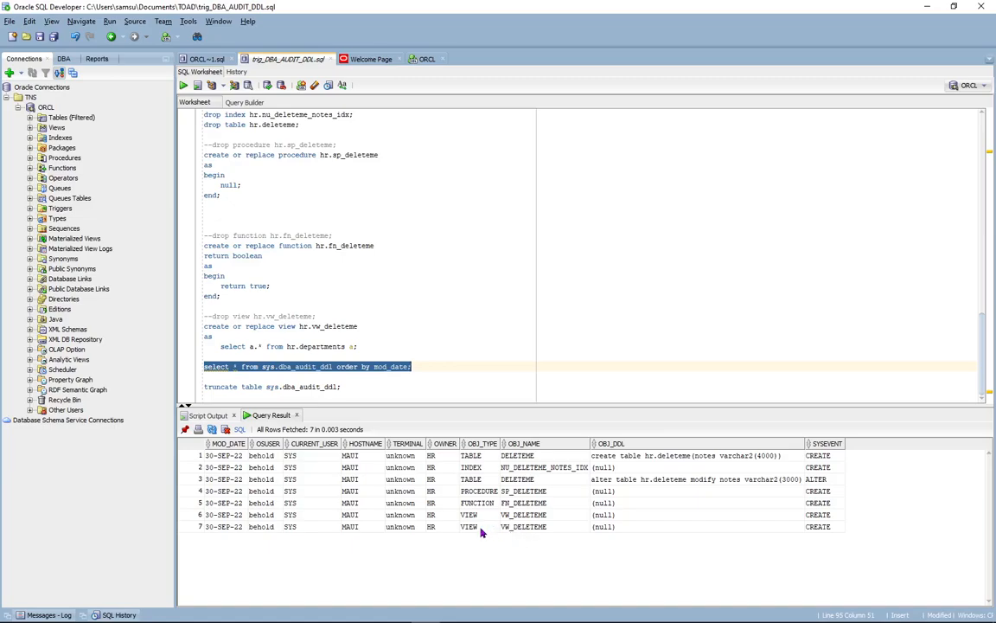
click(470, 526)
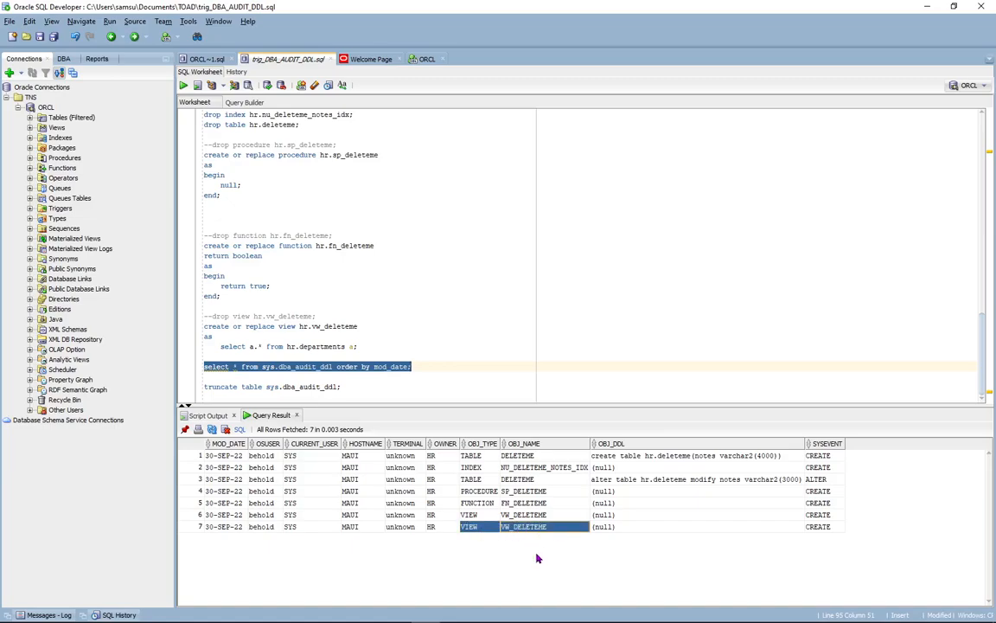
mouse_move(513, 414)
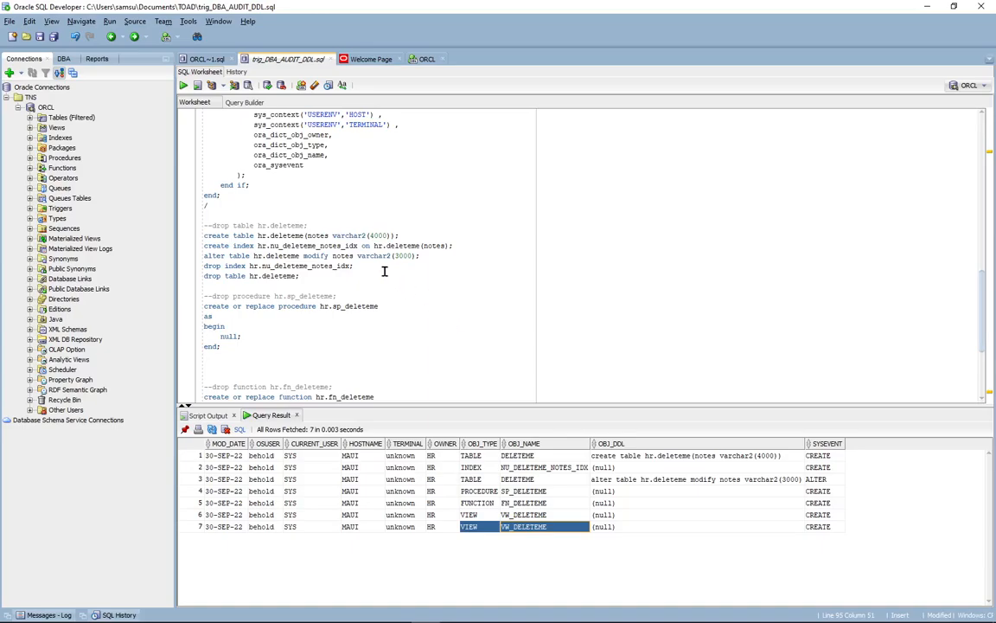
mouse_move(367, 266)
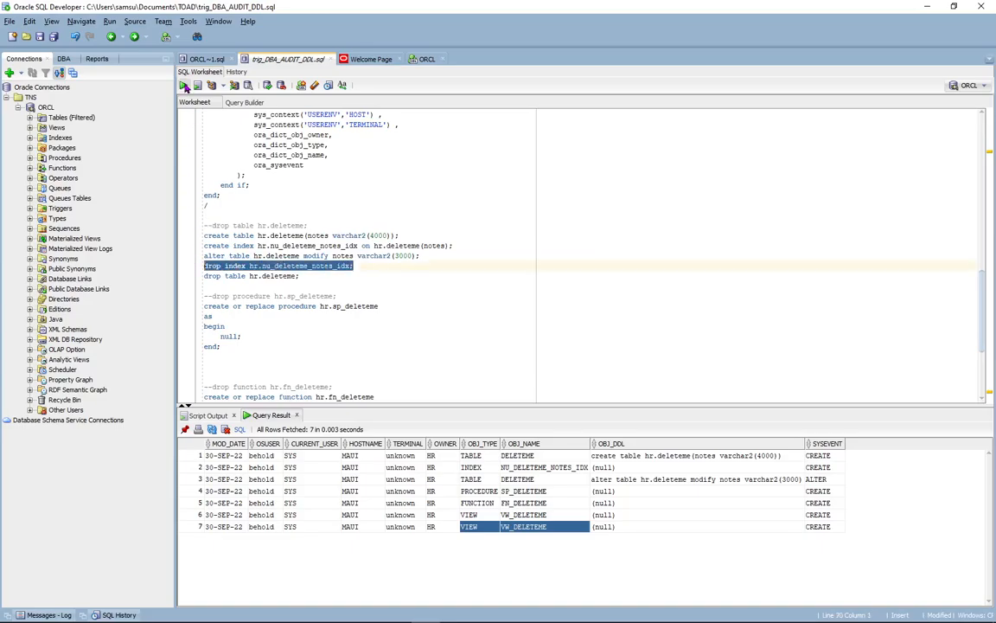
Step: Drop index NU_DELETEME_NOTES_IDX and table HR.DELETEME
click(197, 85)
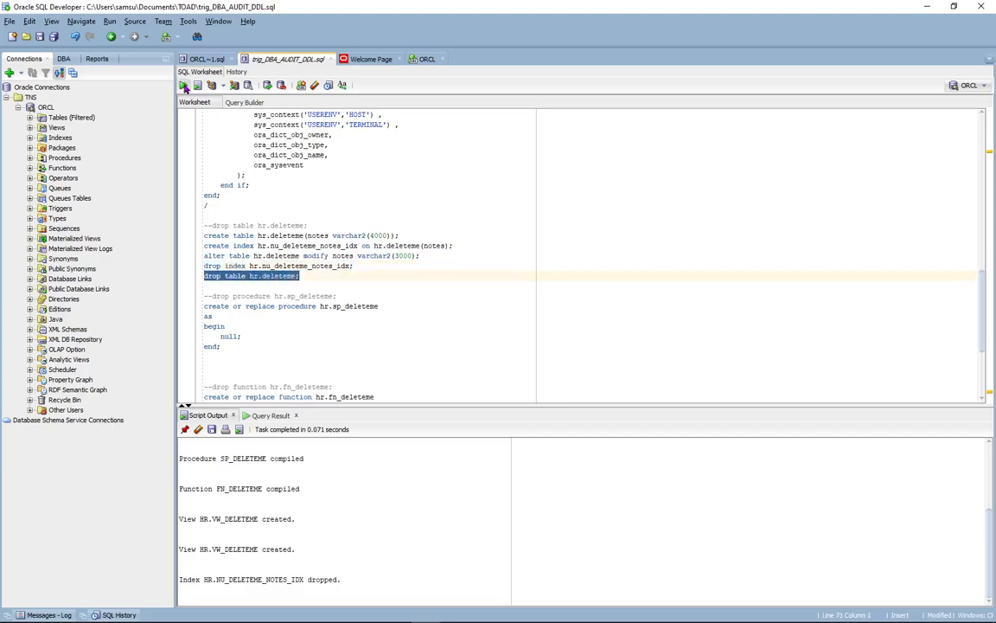
click(183, 85)
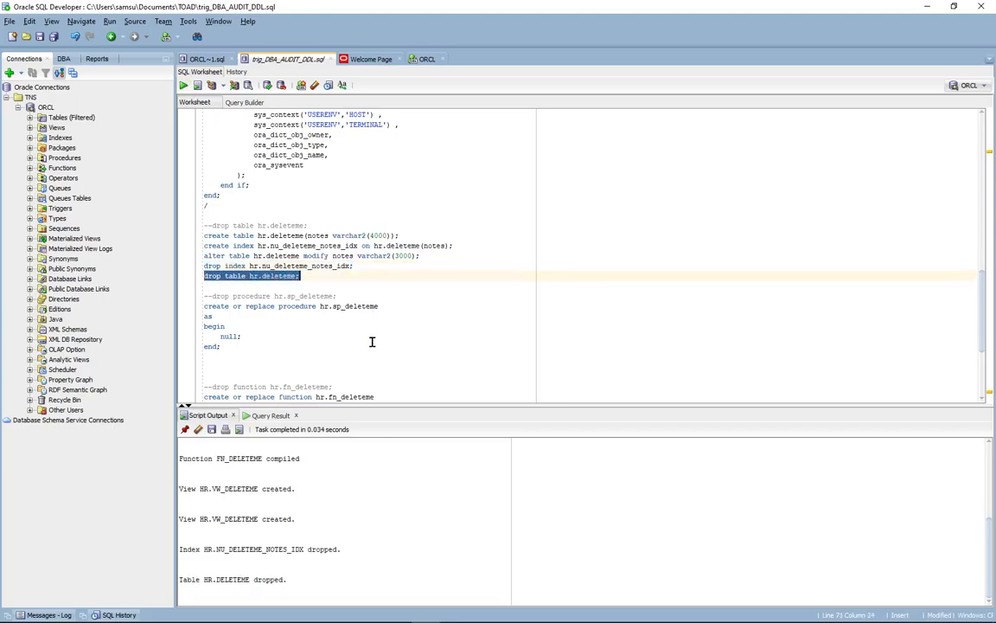
scroll(down, 3)
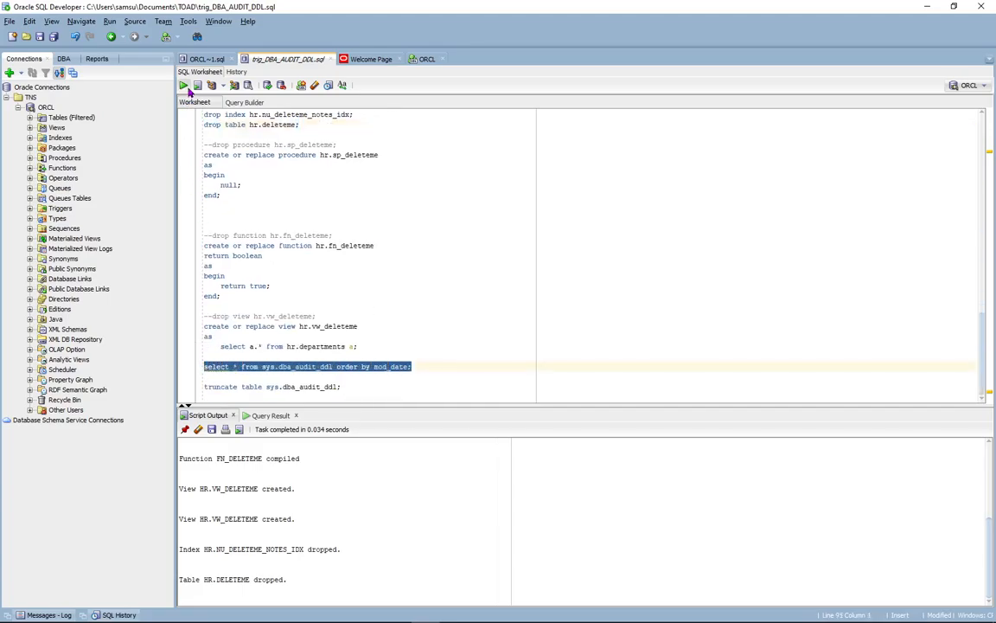
Step: Re-run the audit query for ten events and inspect the DROP index and DROP table rows
click(184, 85)
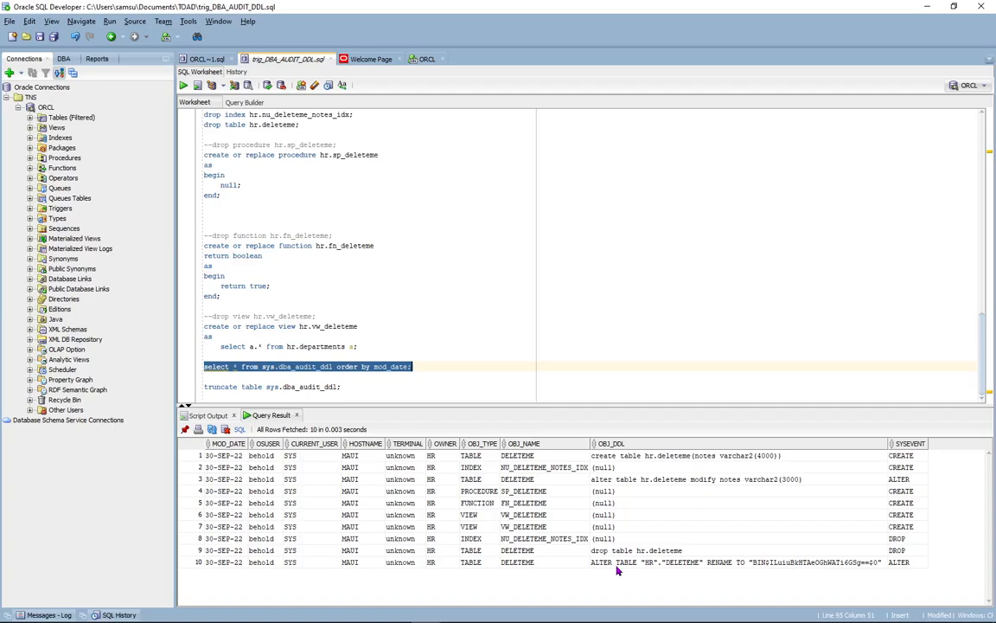
mouse_move(623, 561)
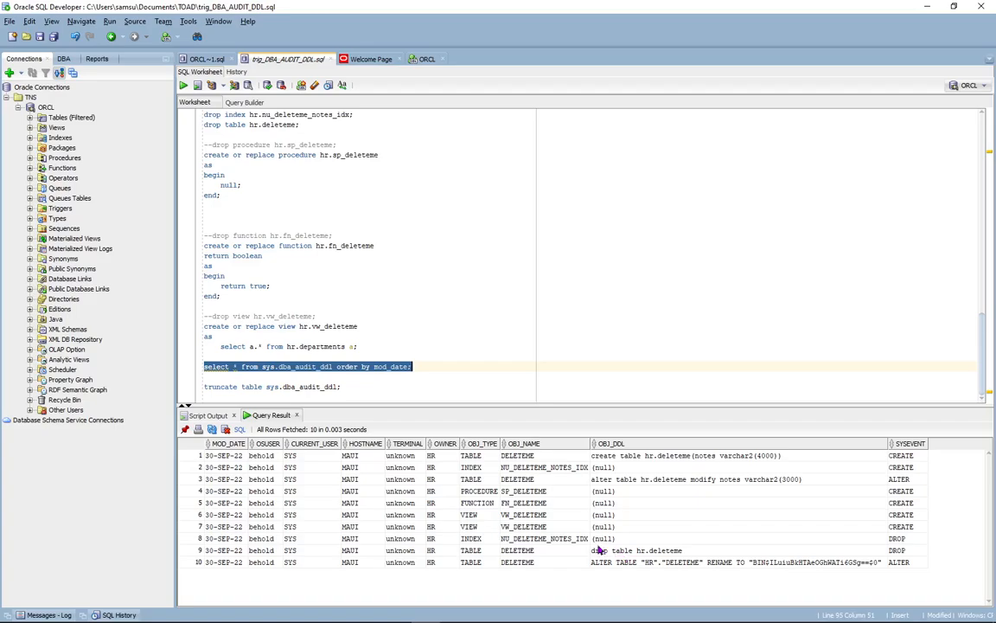
click(562, 538)
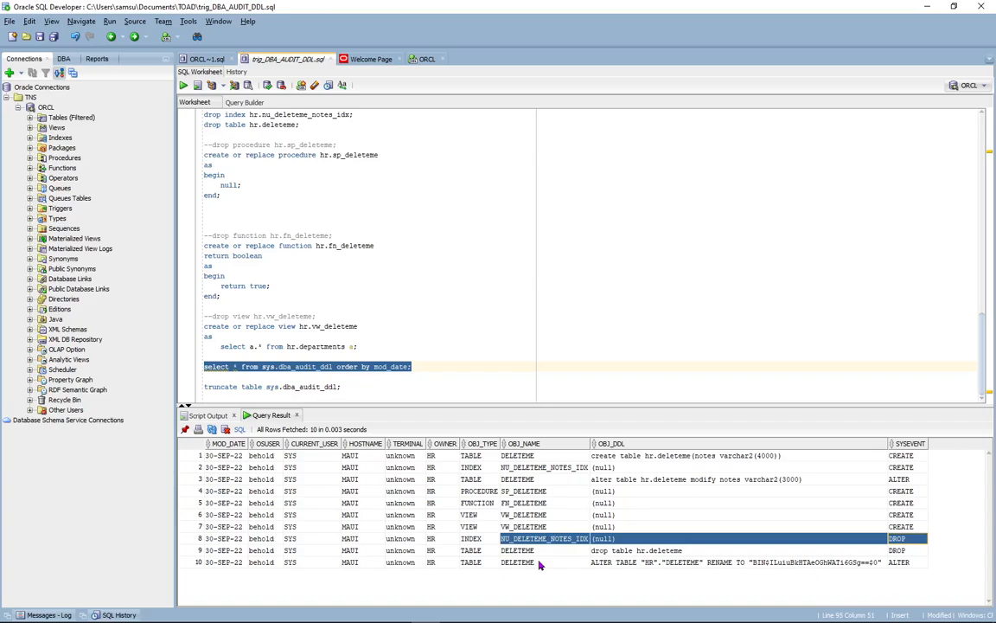
click(636, 550)
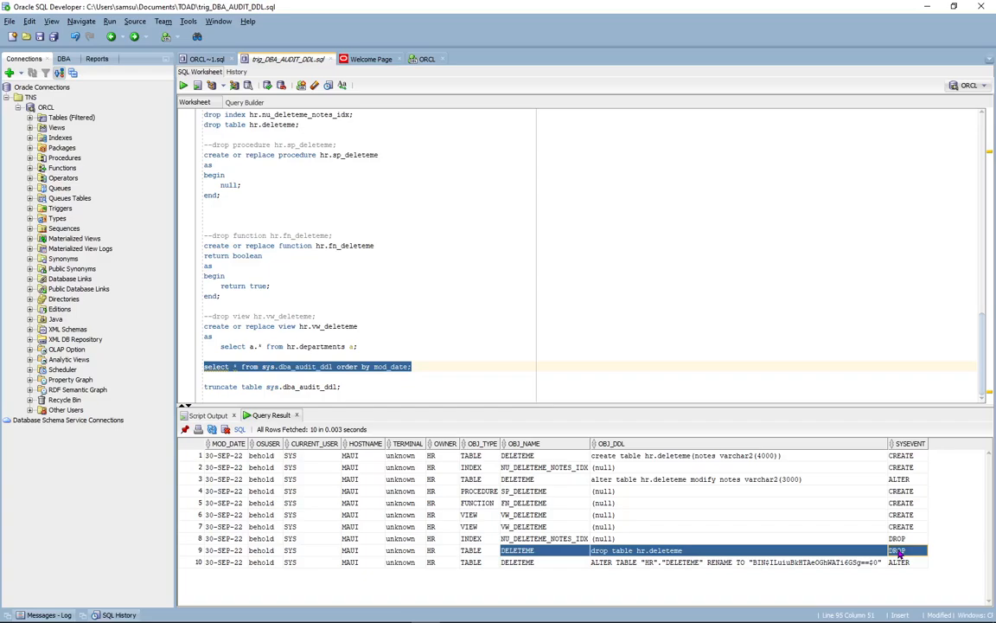
mouse_move(582, 564)
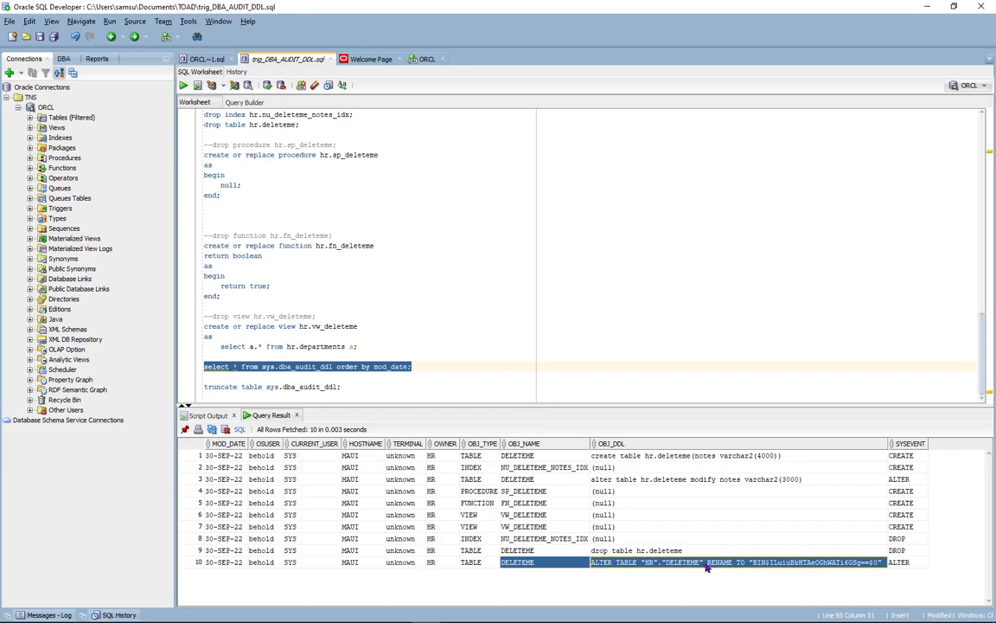
mouse_move(747, 568)
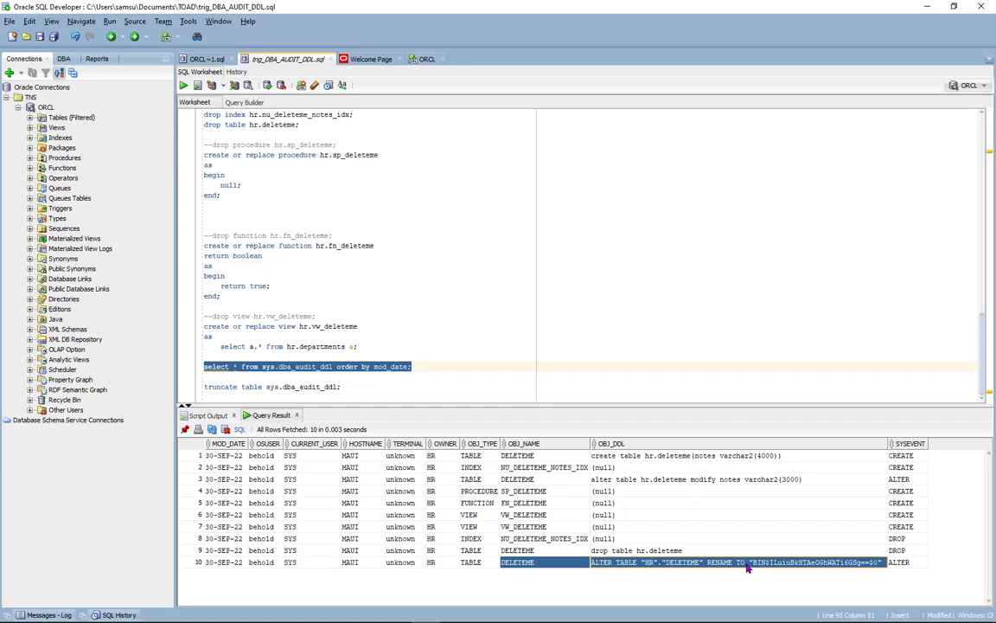
mouse_move(481, 343)
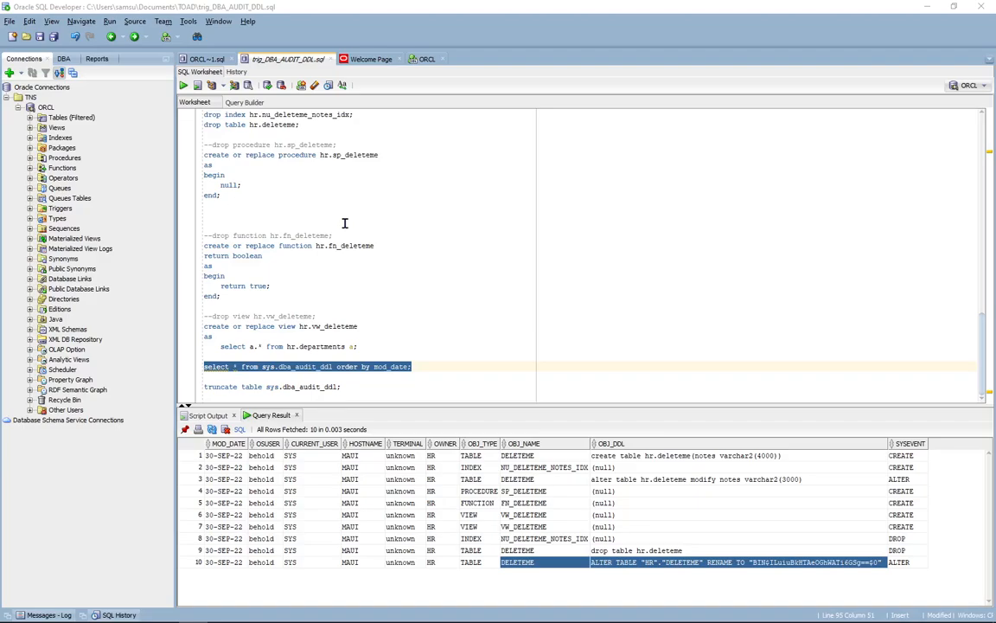
mouse_move(341, 246)
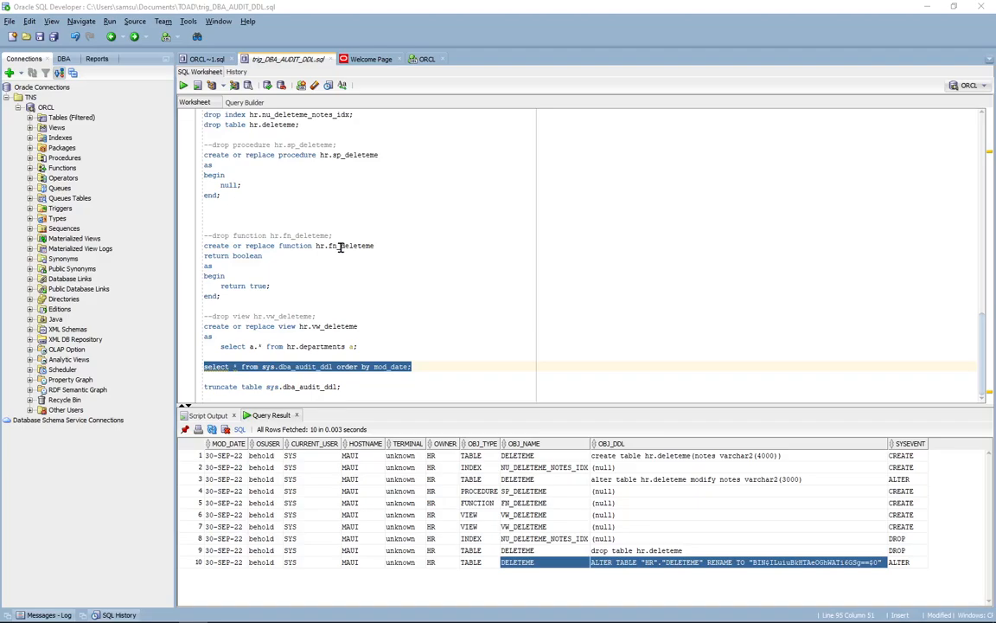